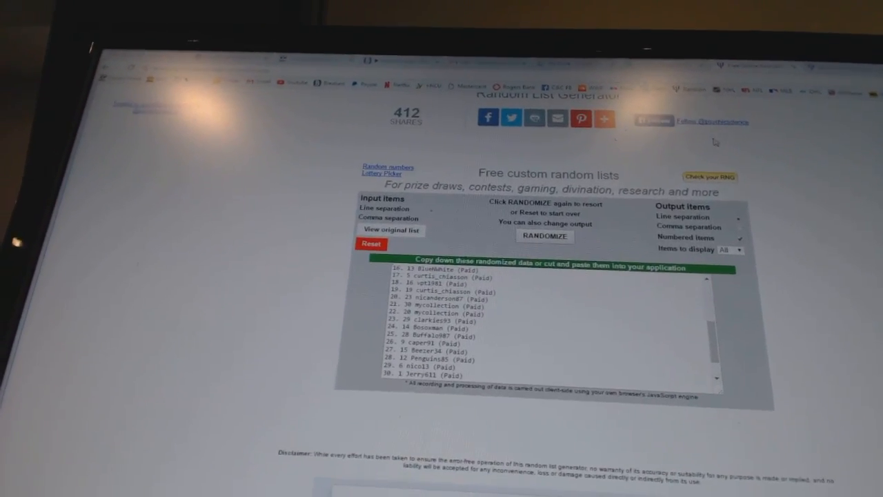
Copy the shuffled participant names, then randomize the list of team names.
{"action": "left_click", "coordinate": [544, 236]}
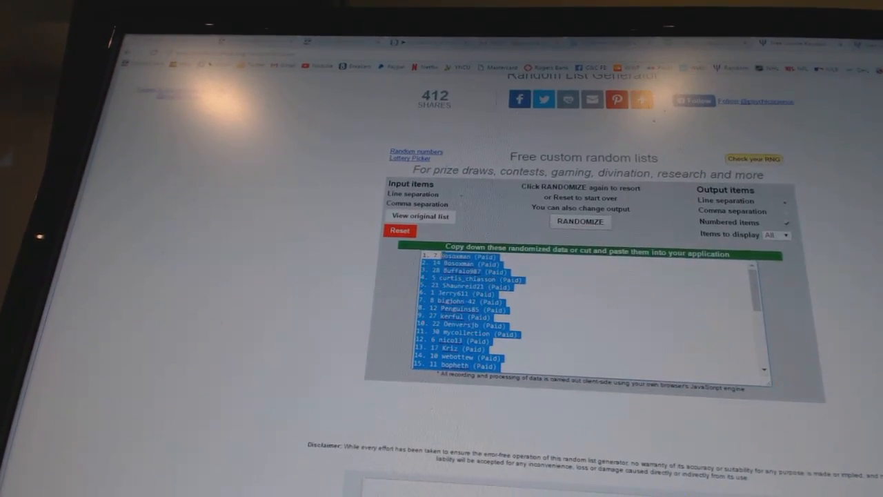
{"action": "right_click", "coordinate": [483, 310]}
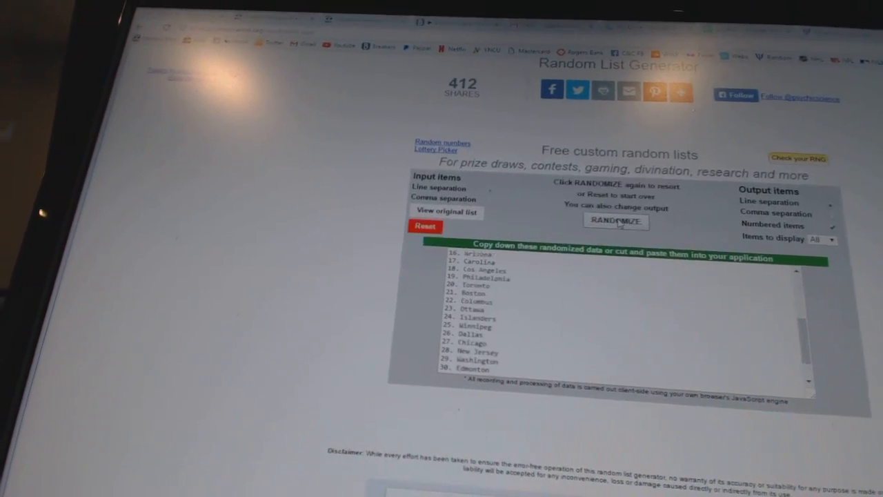
{"action": "left_click", "coordinate": [615, 221]}
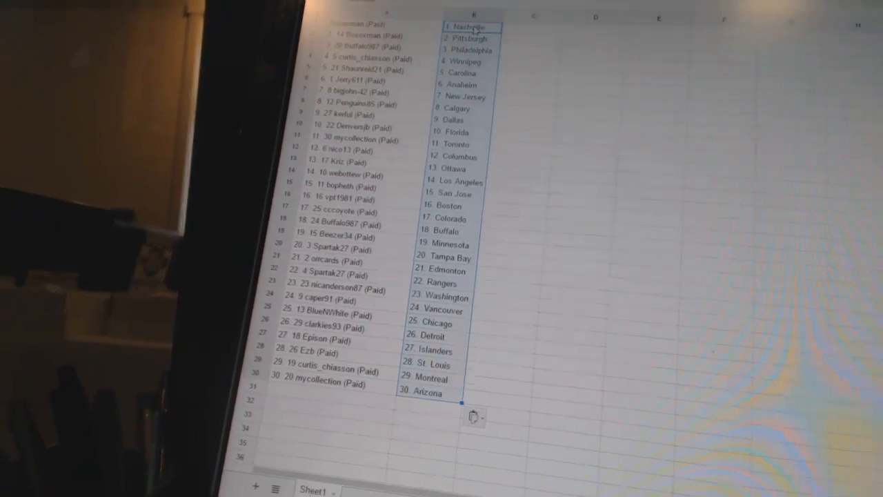
Review the pasted name and team columns pairing each participant with a team.
{"action": "scroll", "scroll_direction": "down", "scroll_amount": 3}
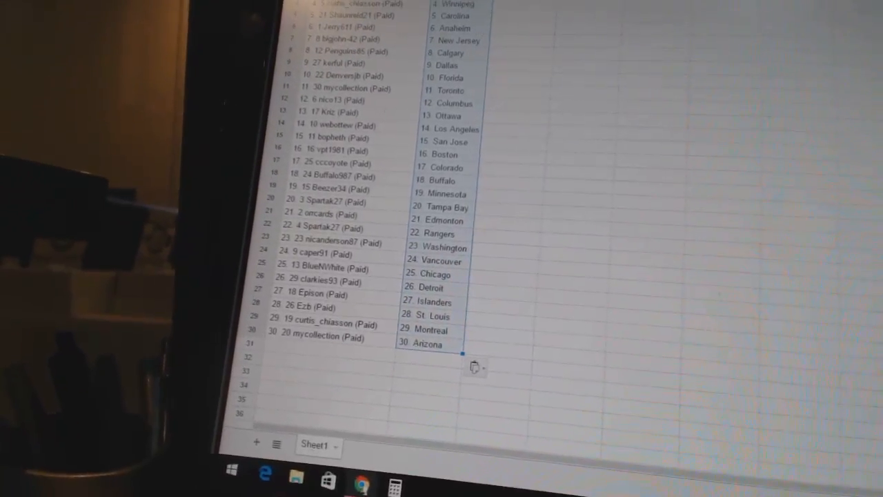